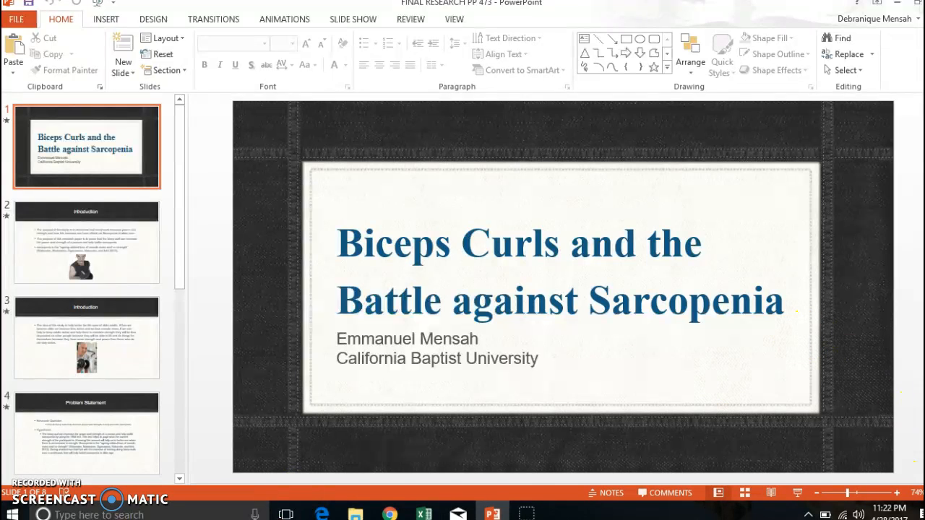
Show the two Introduction slides in turn, then the Problem Statement slide
click(86, 243)
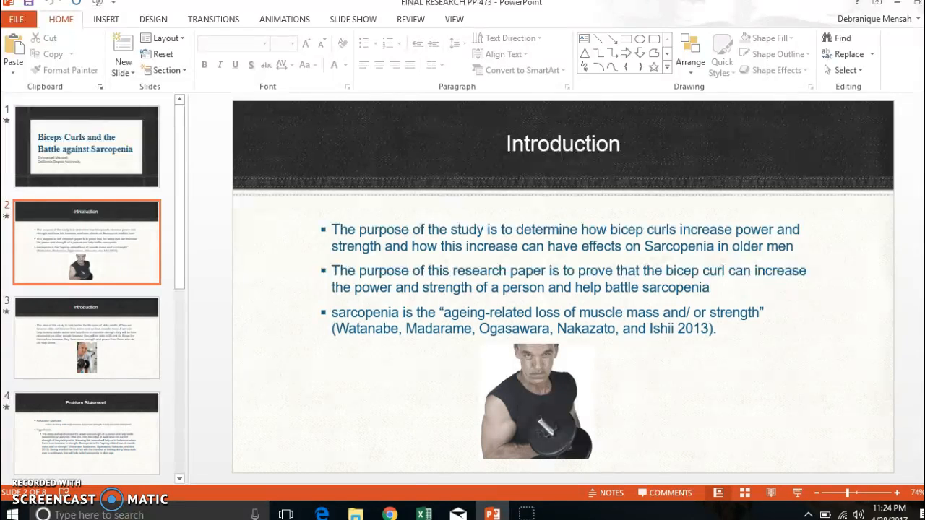
click(87, 338)
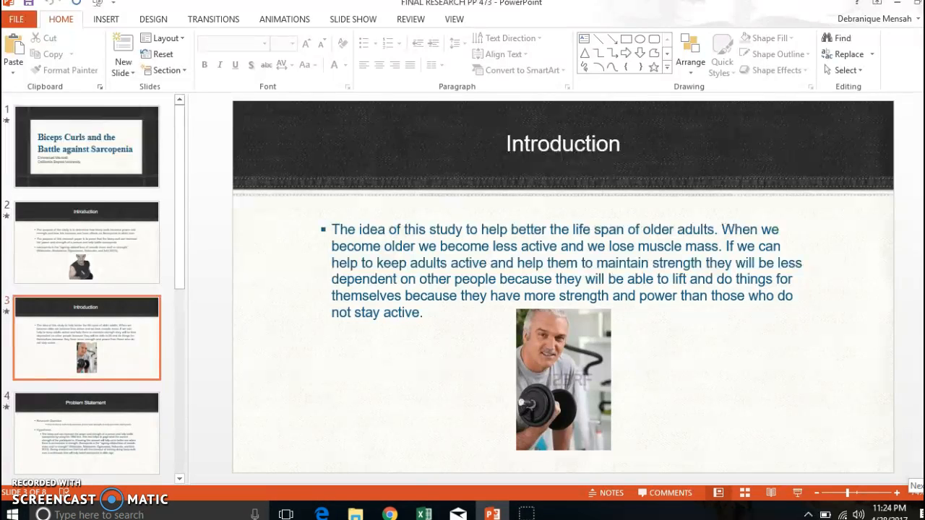
click(87, 432)
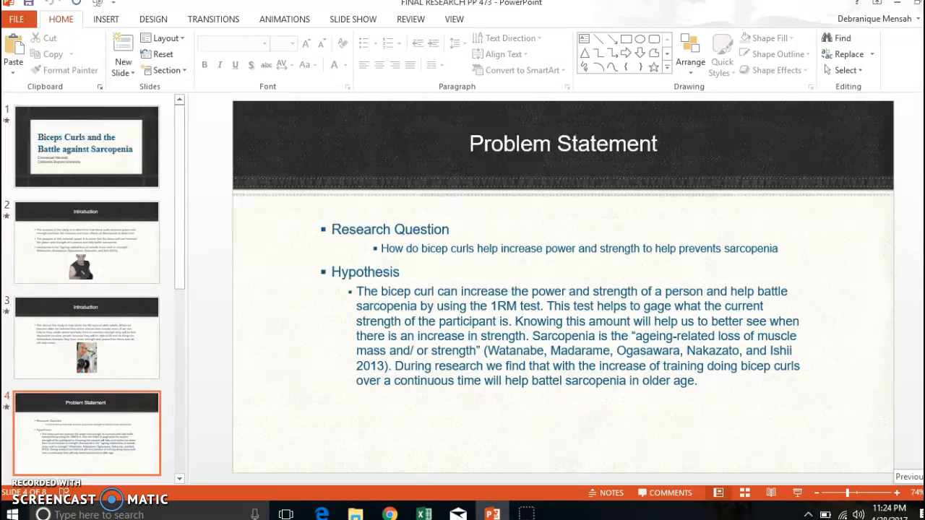
click(86, 337)
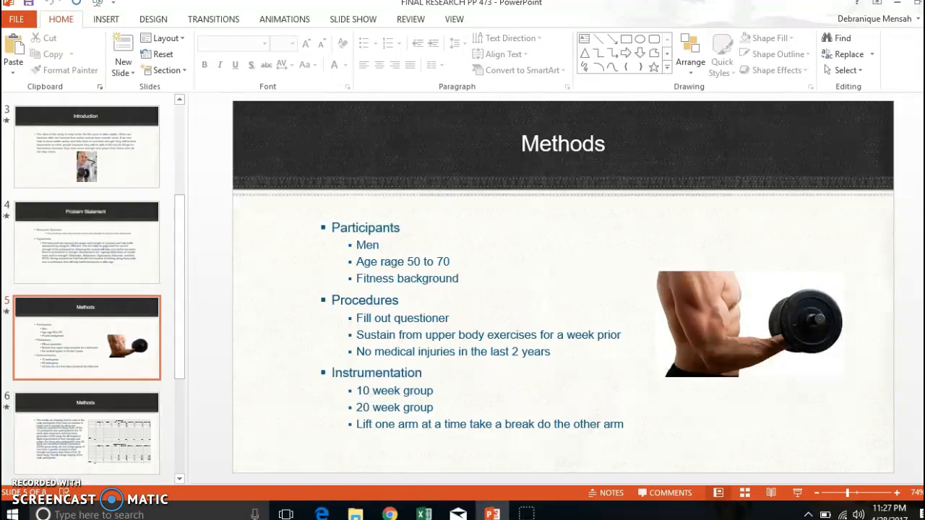
Move on to the Methods results slide with the participant data tables
click(87, 433)
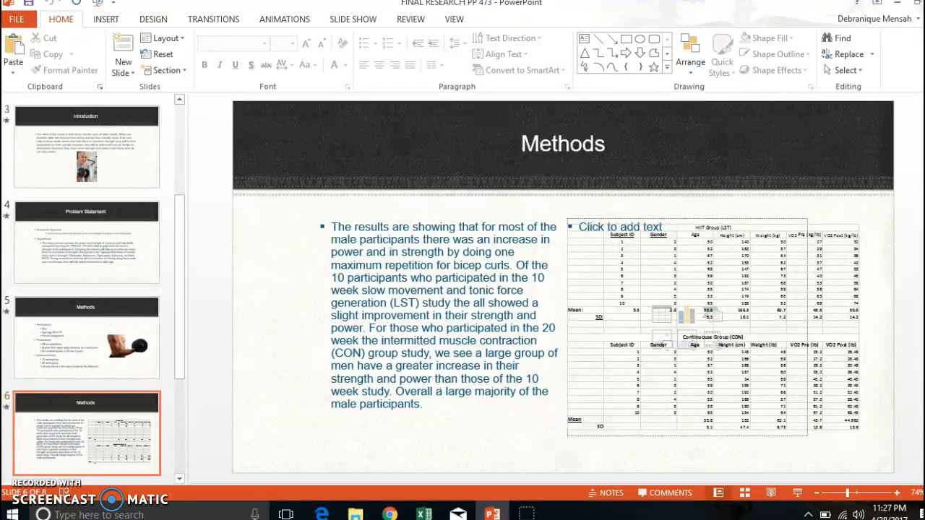
Advance to the Discussion slide on bicep curl training findings
click(86, 333)
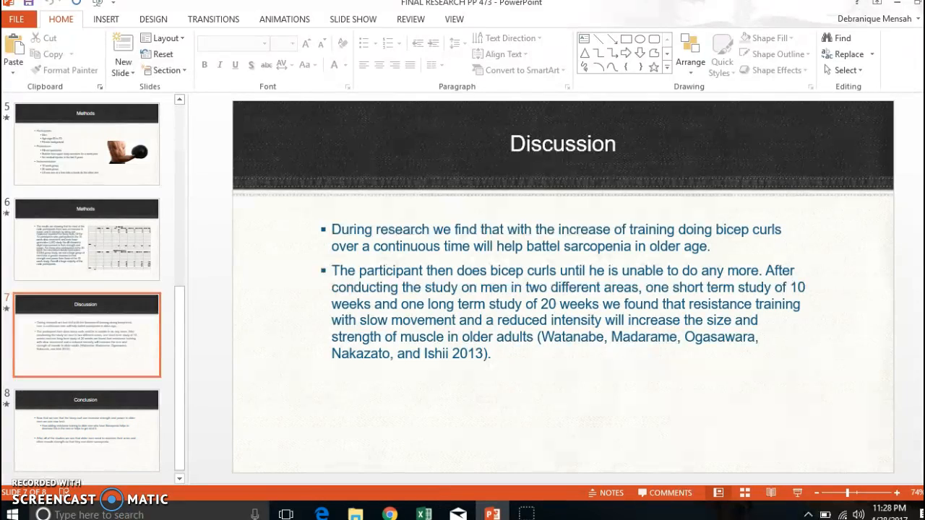
Finish on the Conclusion slide about preventing sarcopenia in older men
click(87, 431)
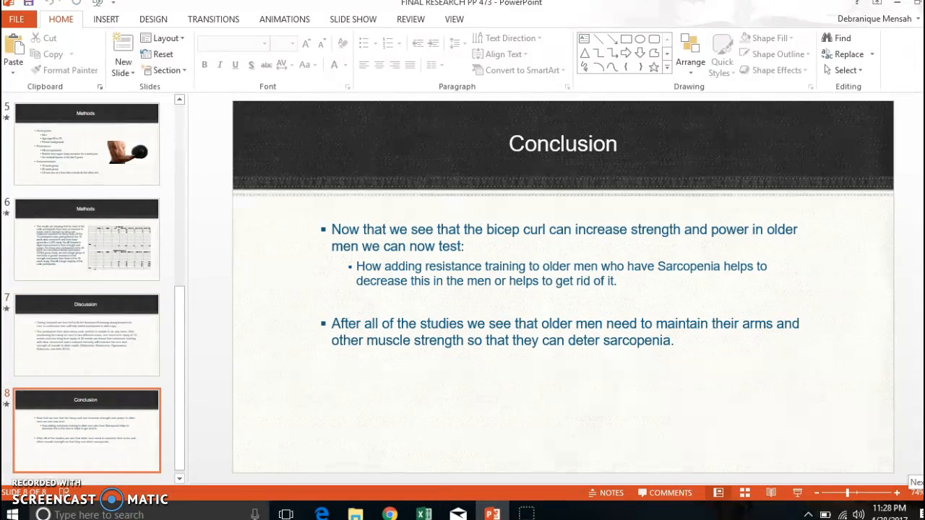